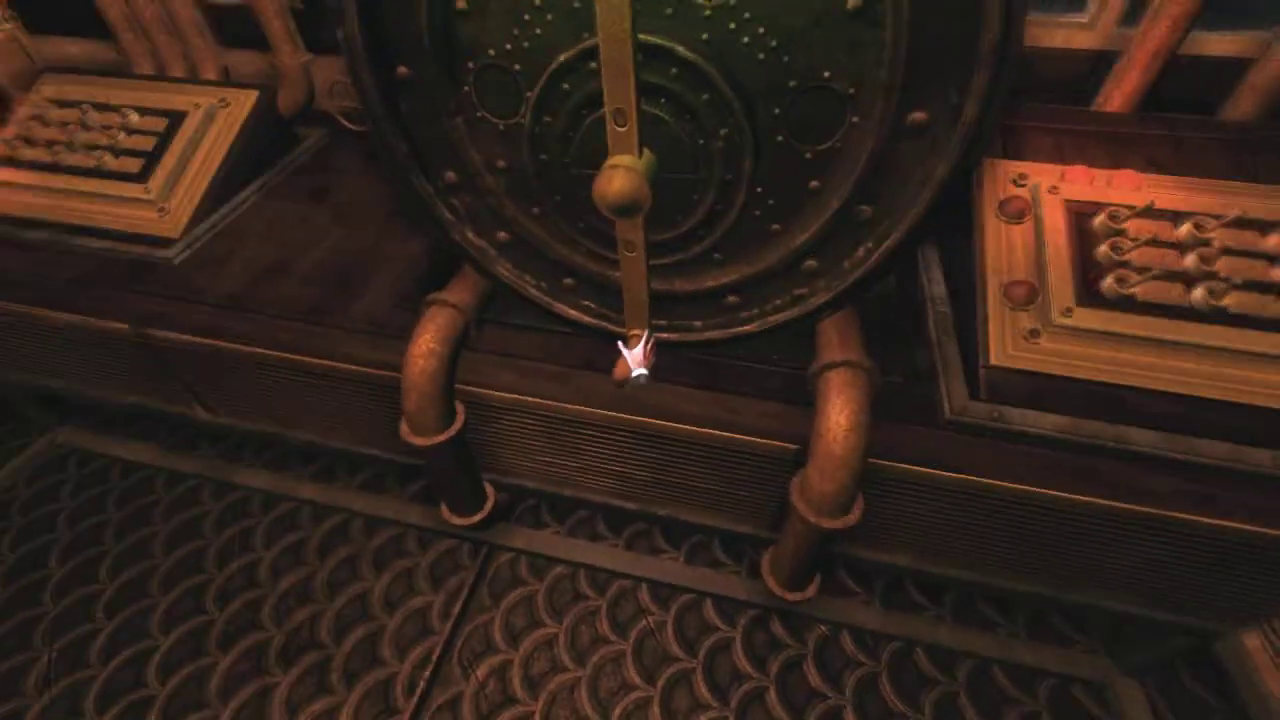
pyautogui.moveTo(640, 360)
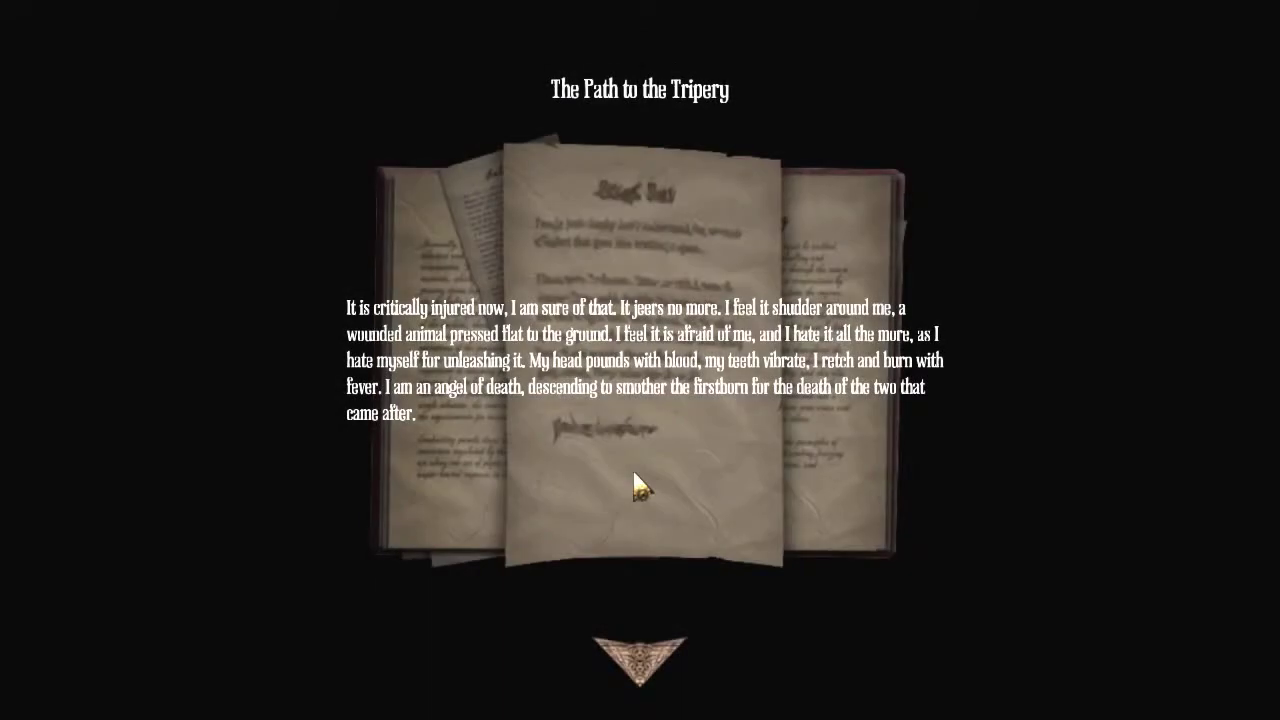
pyautogui.moveTo(698, 188)
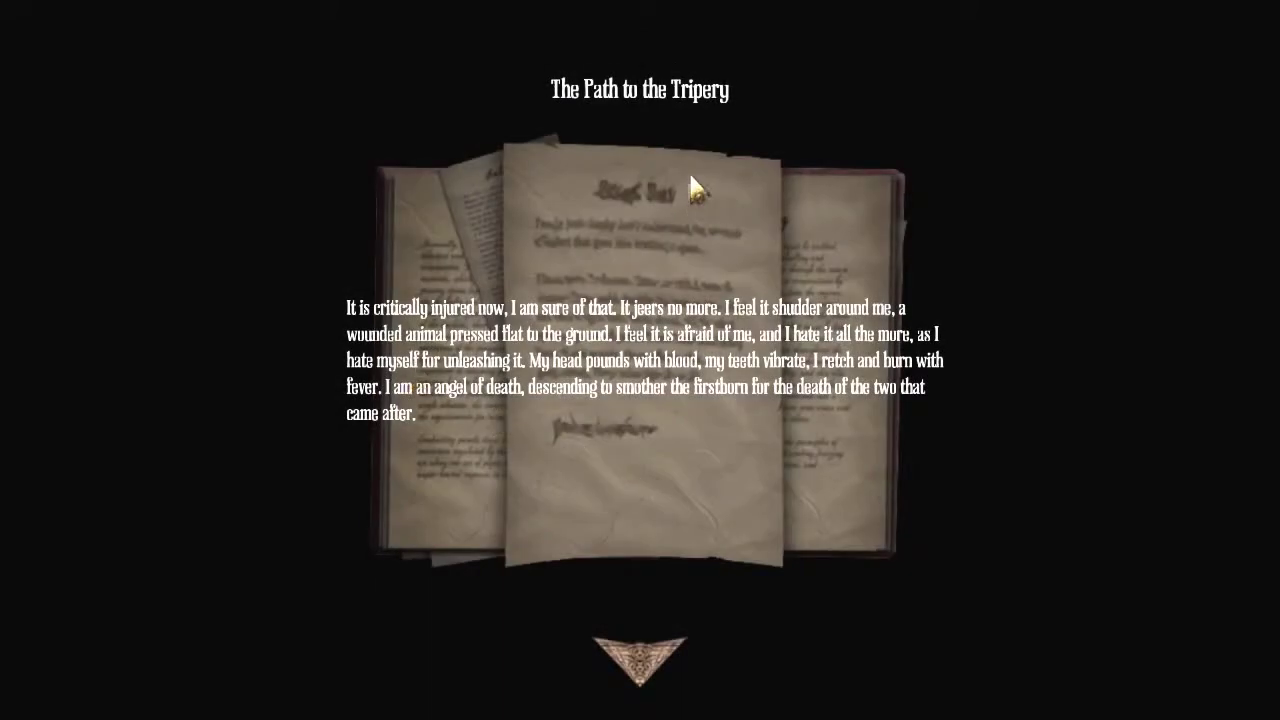
pyautogui.moveTo(370, 330)
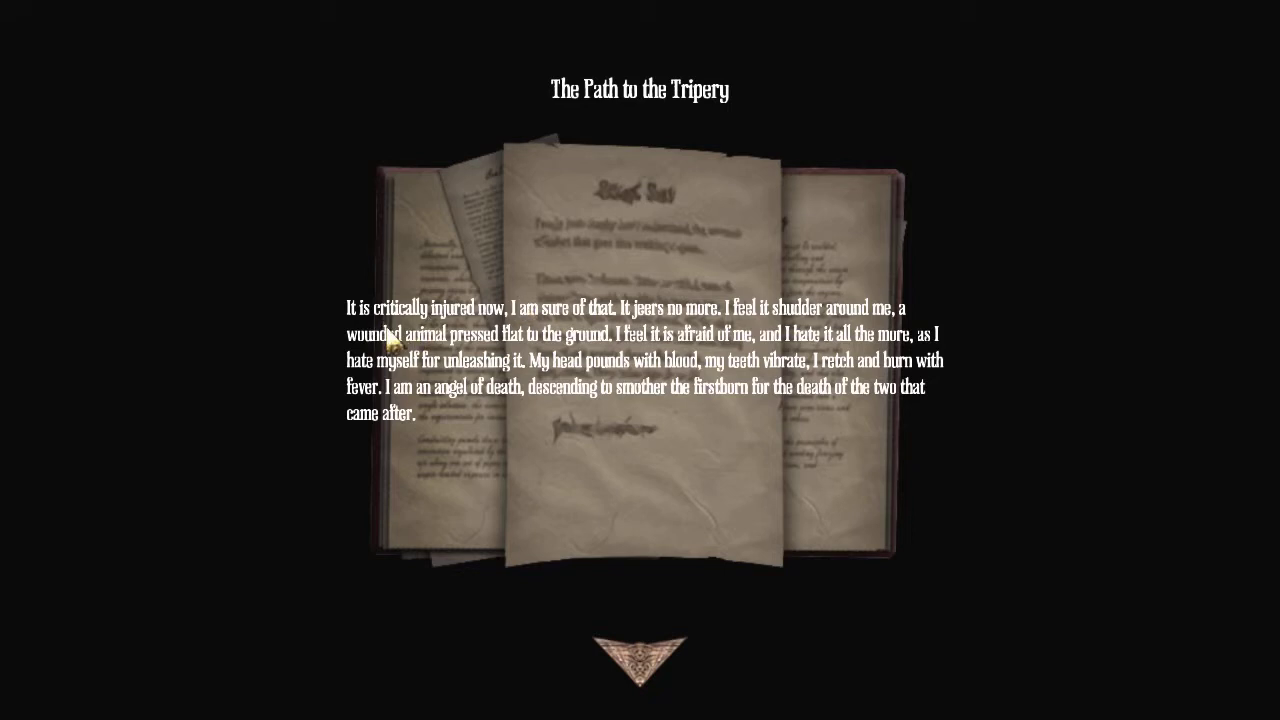
pyautogui.moveTo(795, 330)
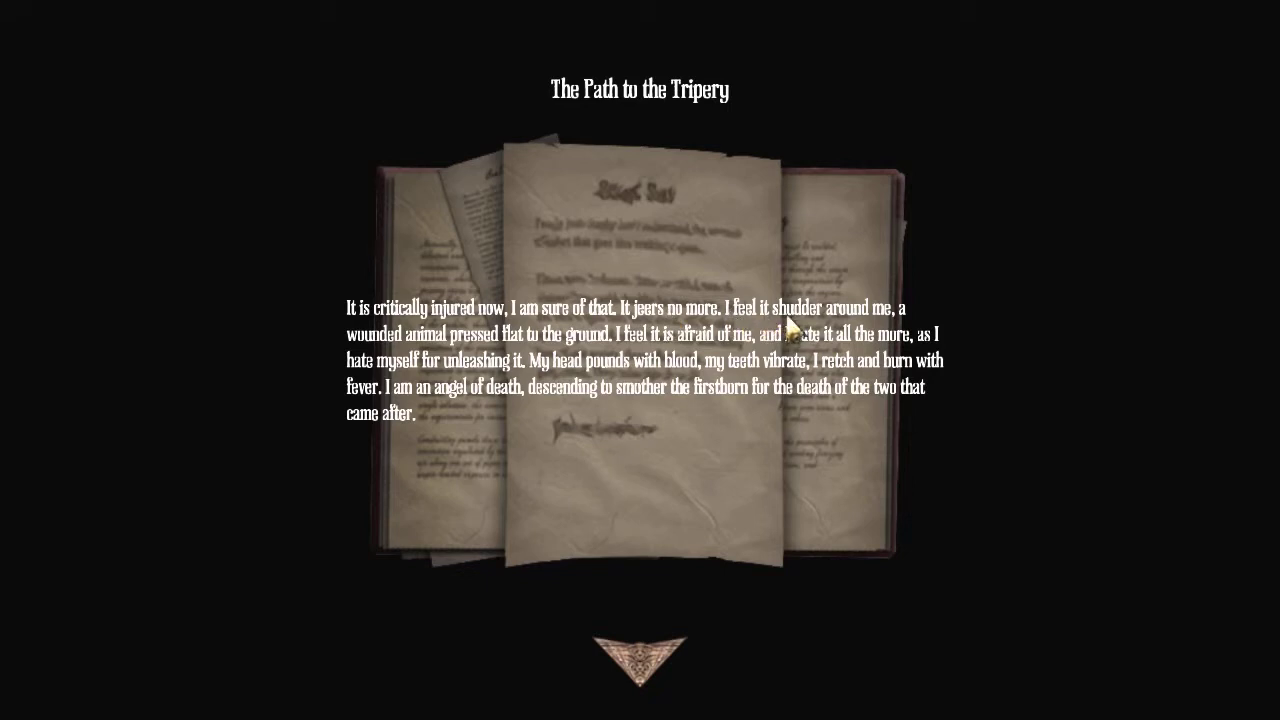
pyautogui.moveTo(527, 351)
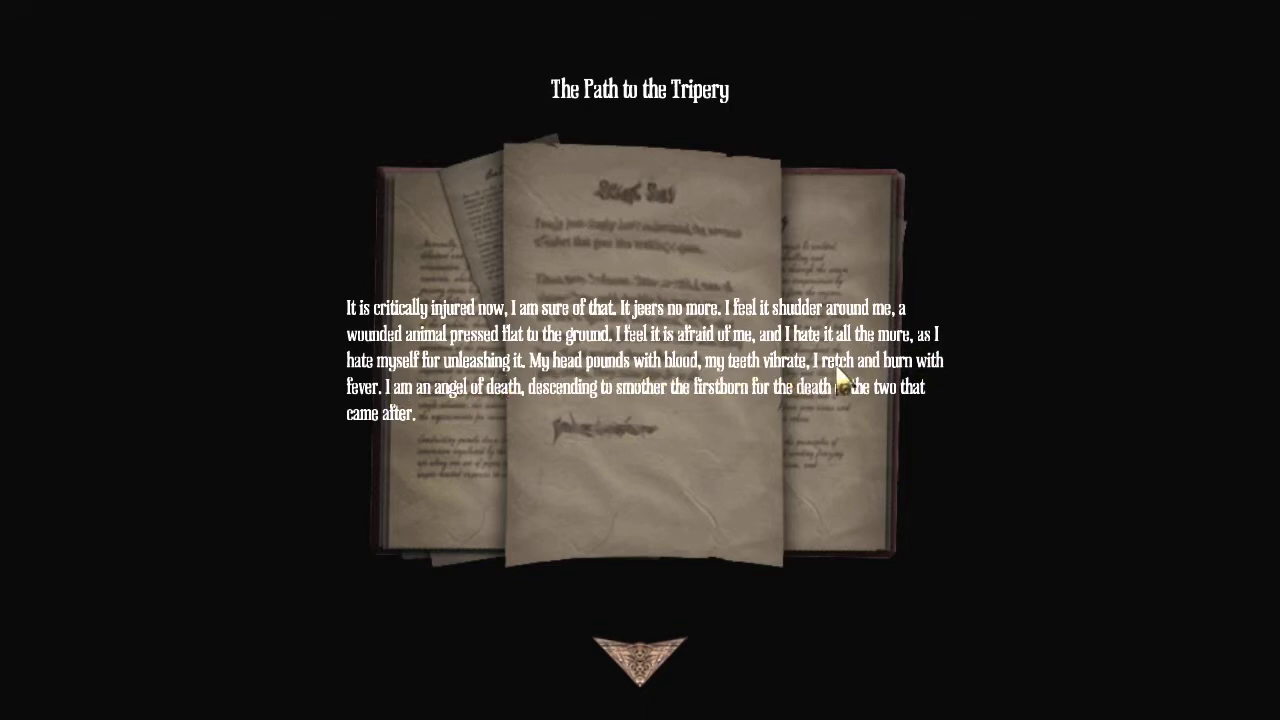
pyautogui.moveTo(855, 378)
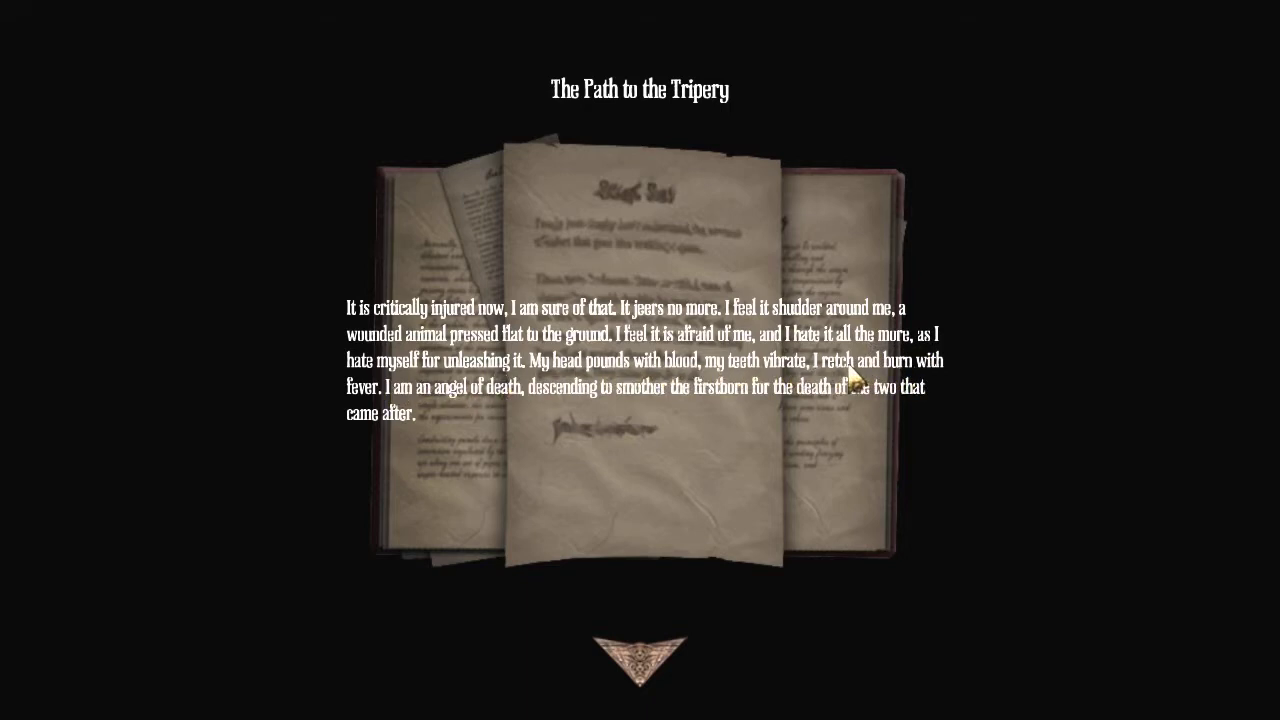
pyautogui.moveTo(615, 605)
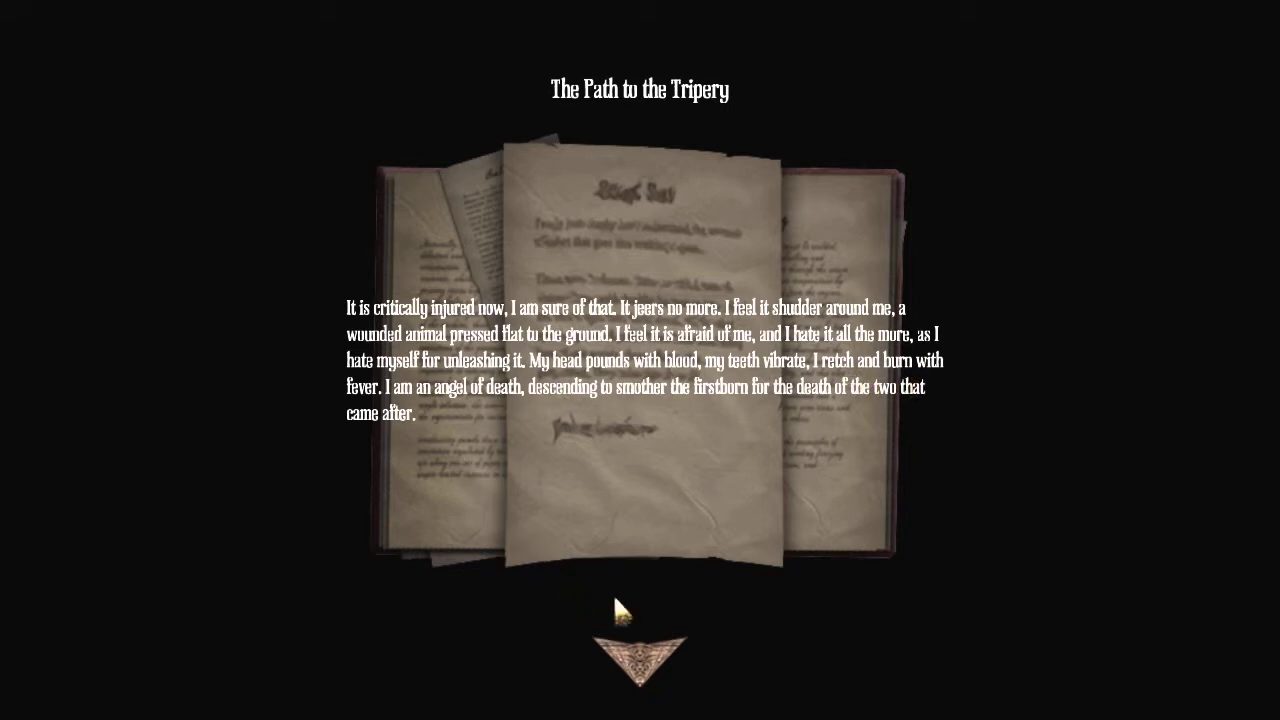
pyautogui.moveTo(645, 685)
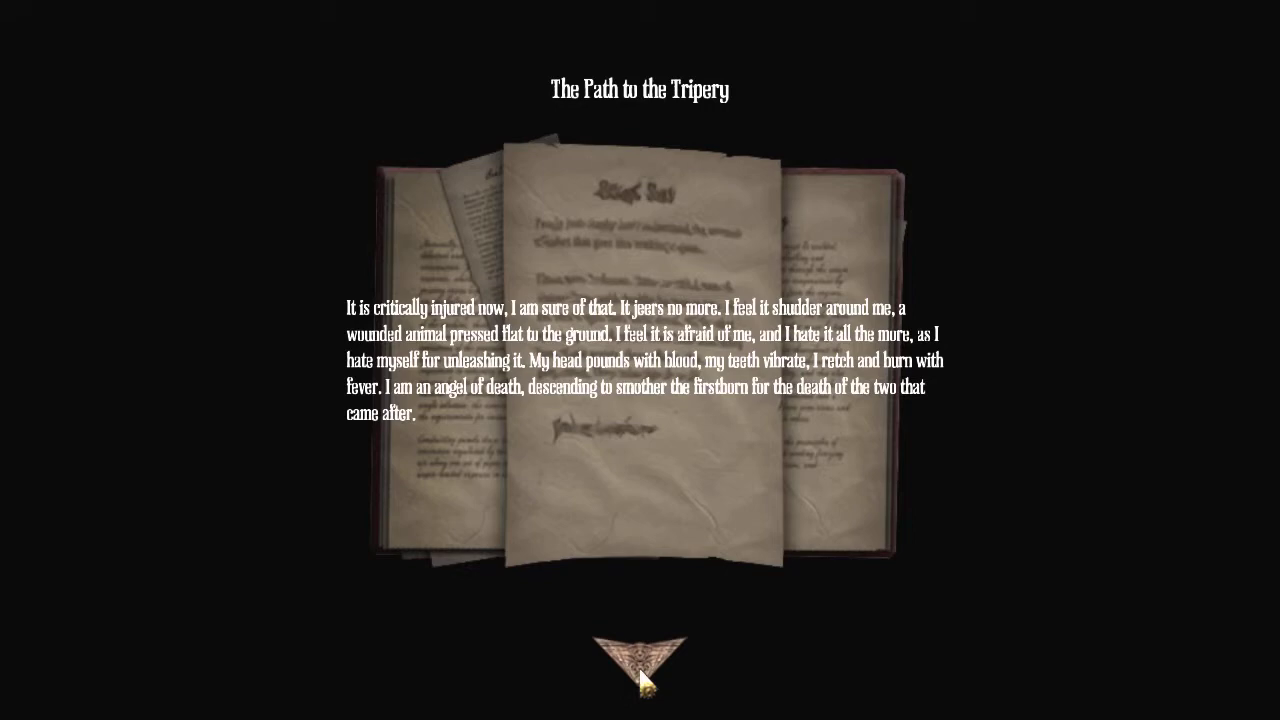
pyautogui.click(639, 660)
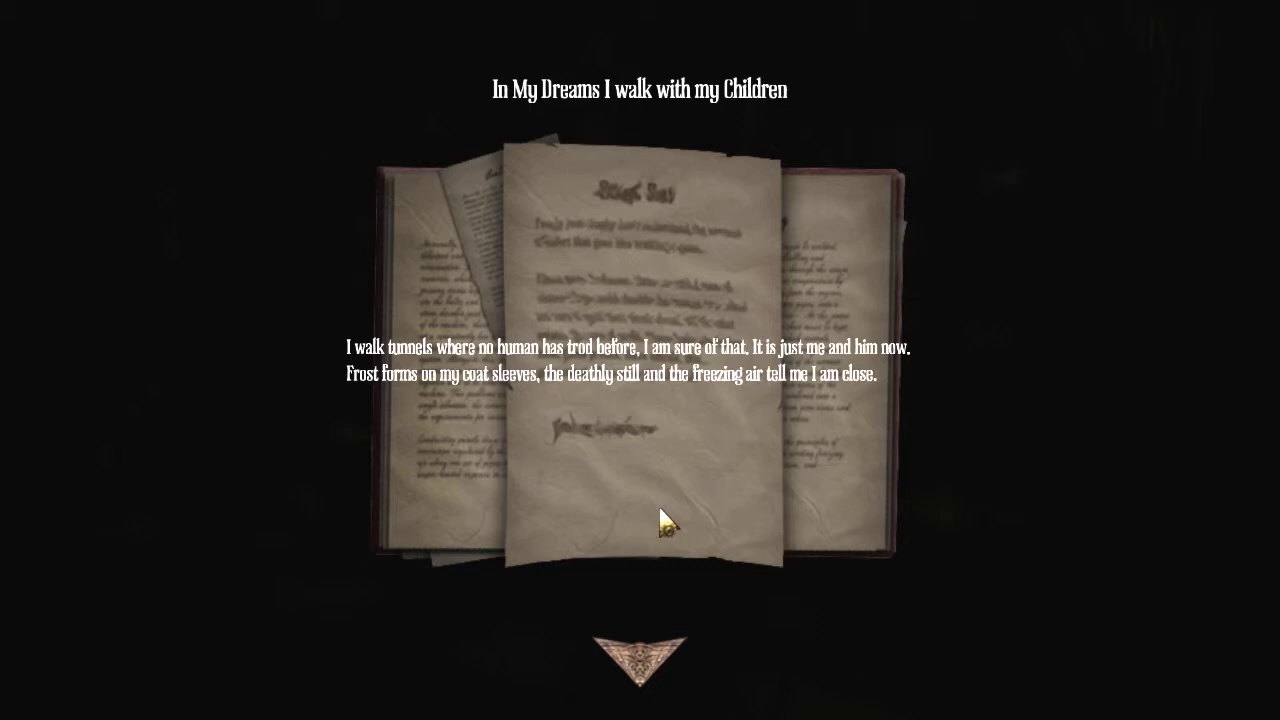
pyautogui.moveTo(648, 665)
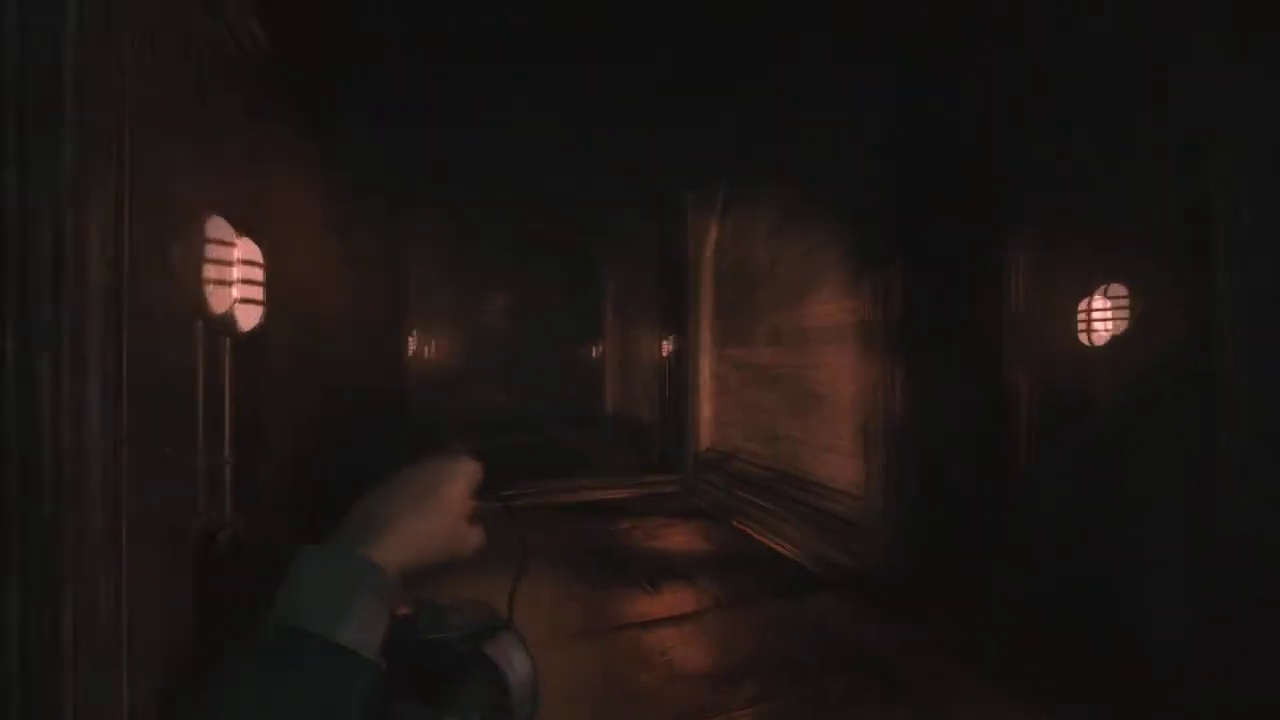
pyautogui.moveTo(640, 360)
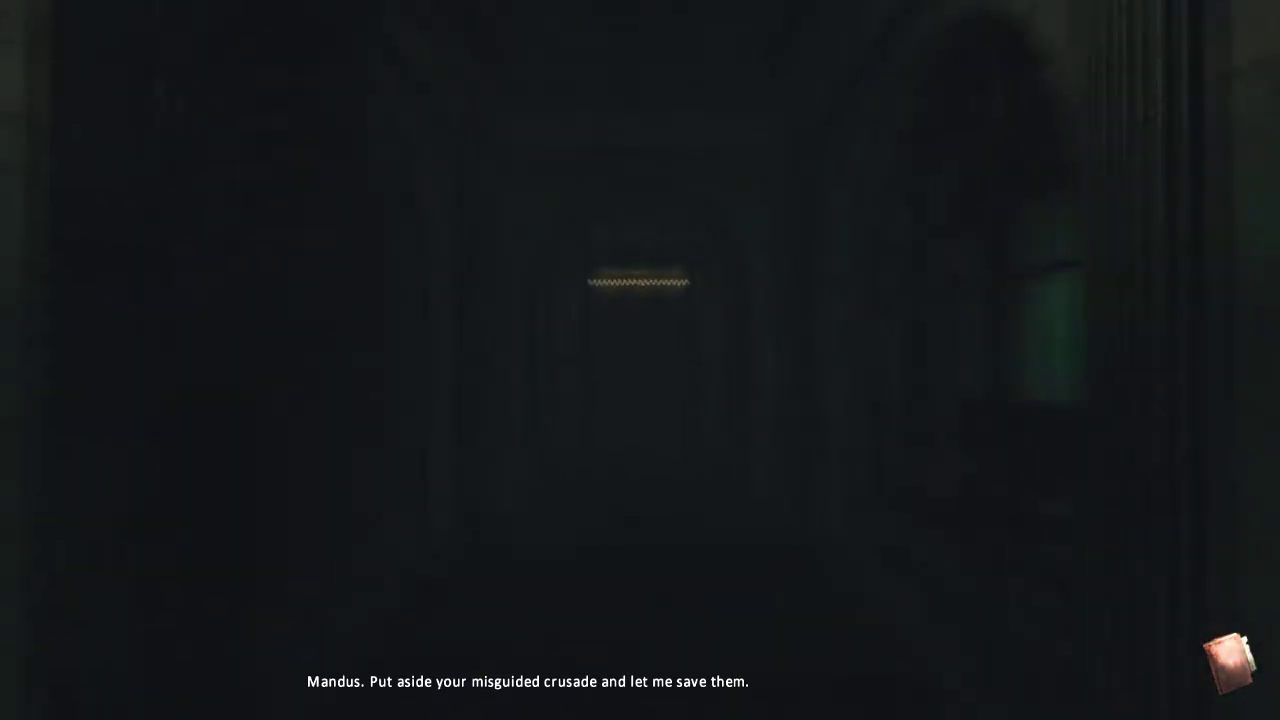
# Step: Open the new 'Mandus is Alone' journal entry from the corner indicator
pyautogui.click(1234, 670)
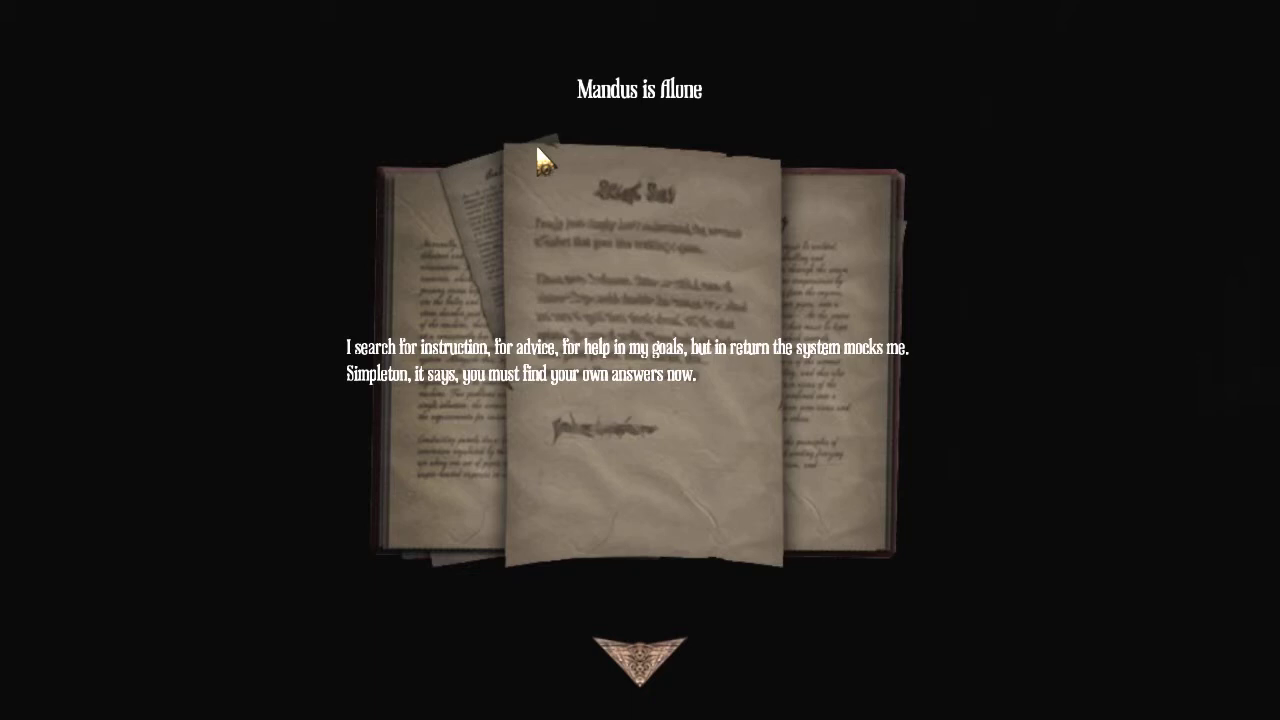
pyautogui.moveTo(503, 389)
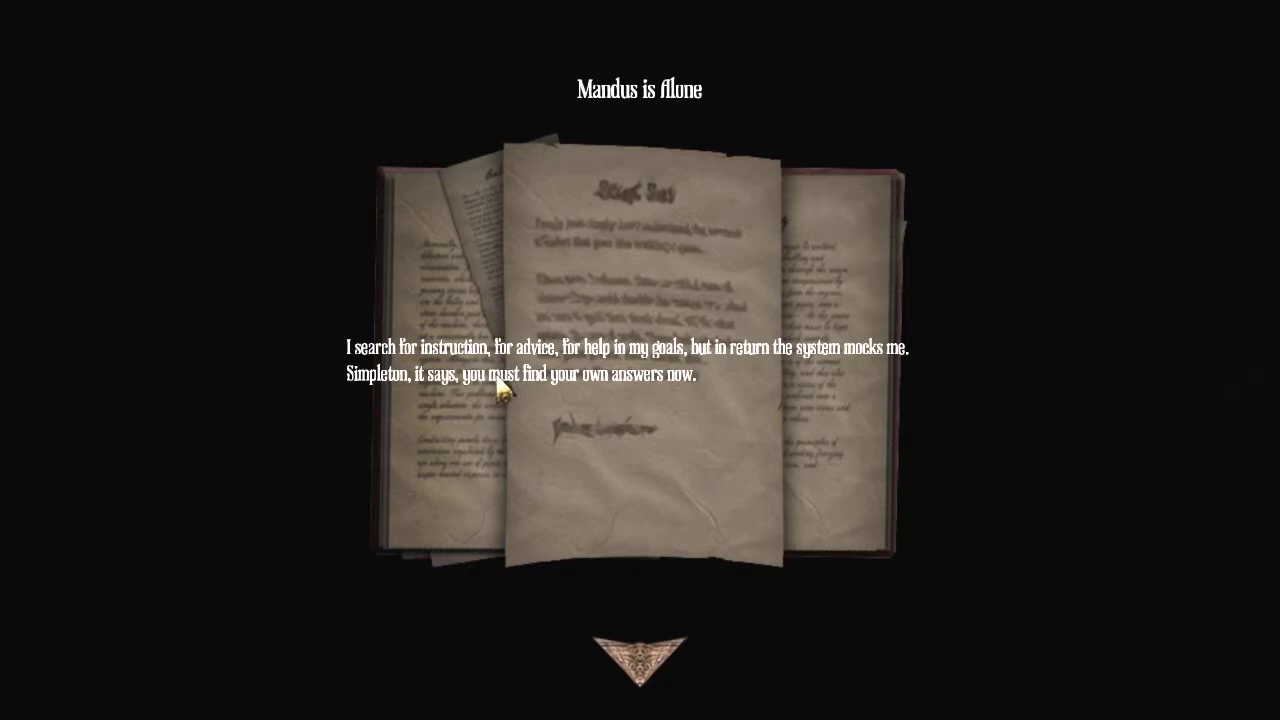
pyautogui.moveTo(688, 385)
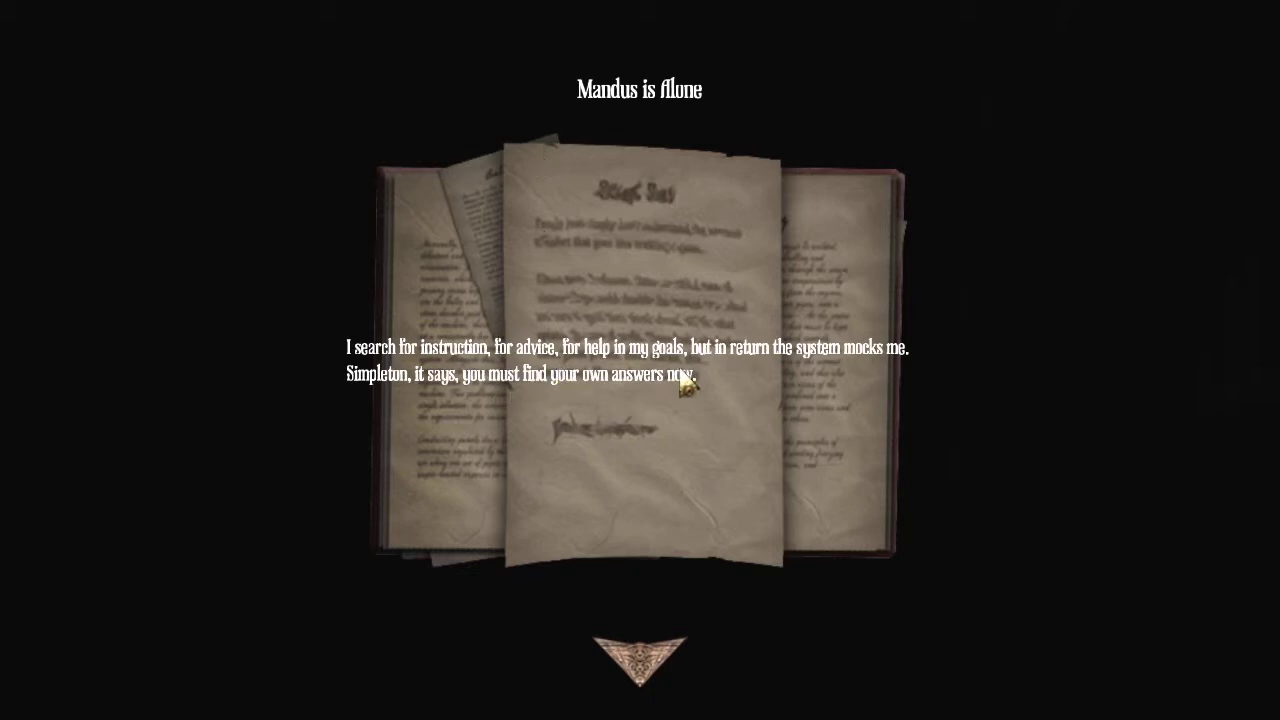
pyautogui.moveTo(635, 660)
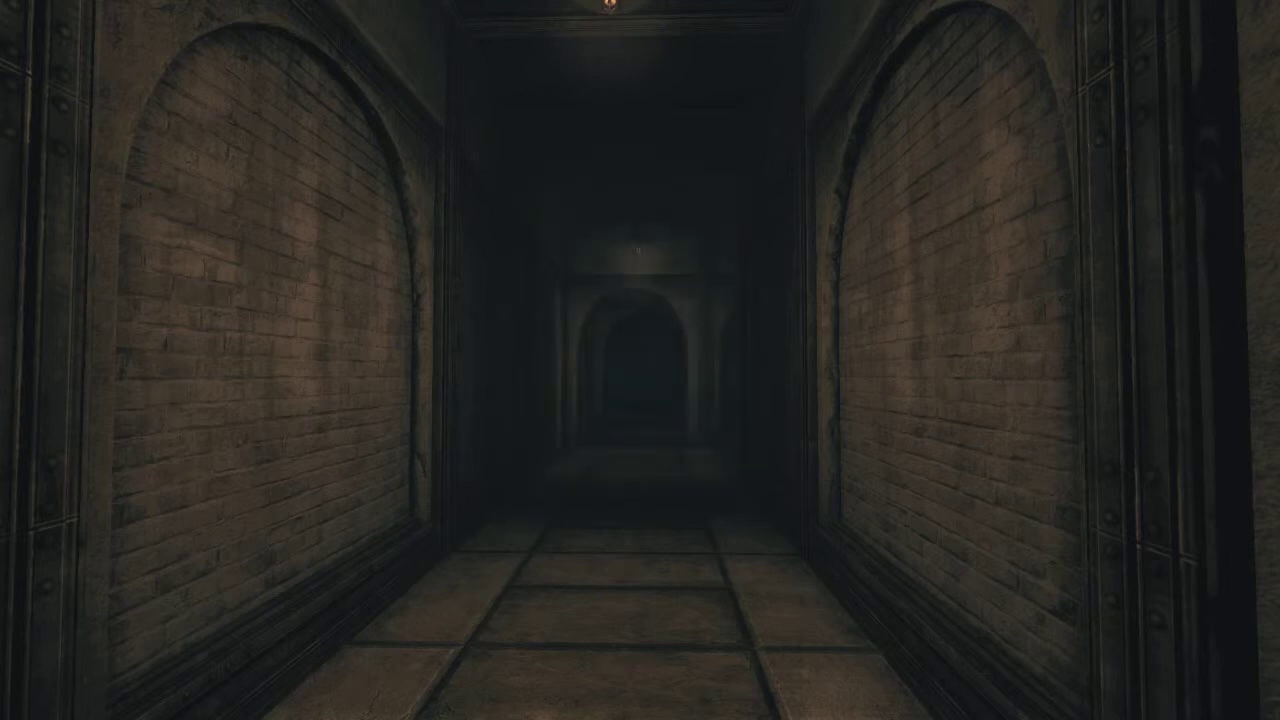
# Step: Walk forward down the brick corridor toward the dim arched doorway
pyautogui.press('w')
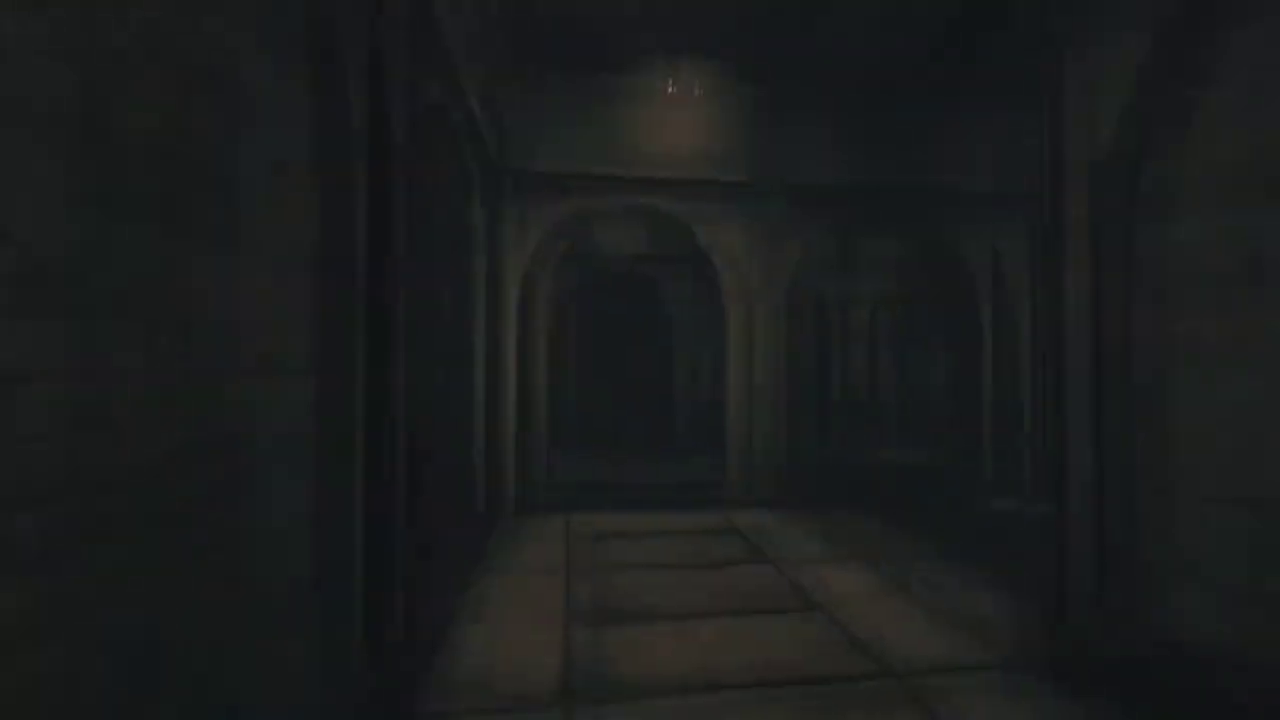
pyautogui.moveTo(640, 360)
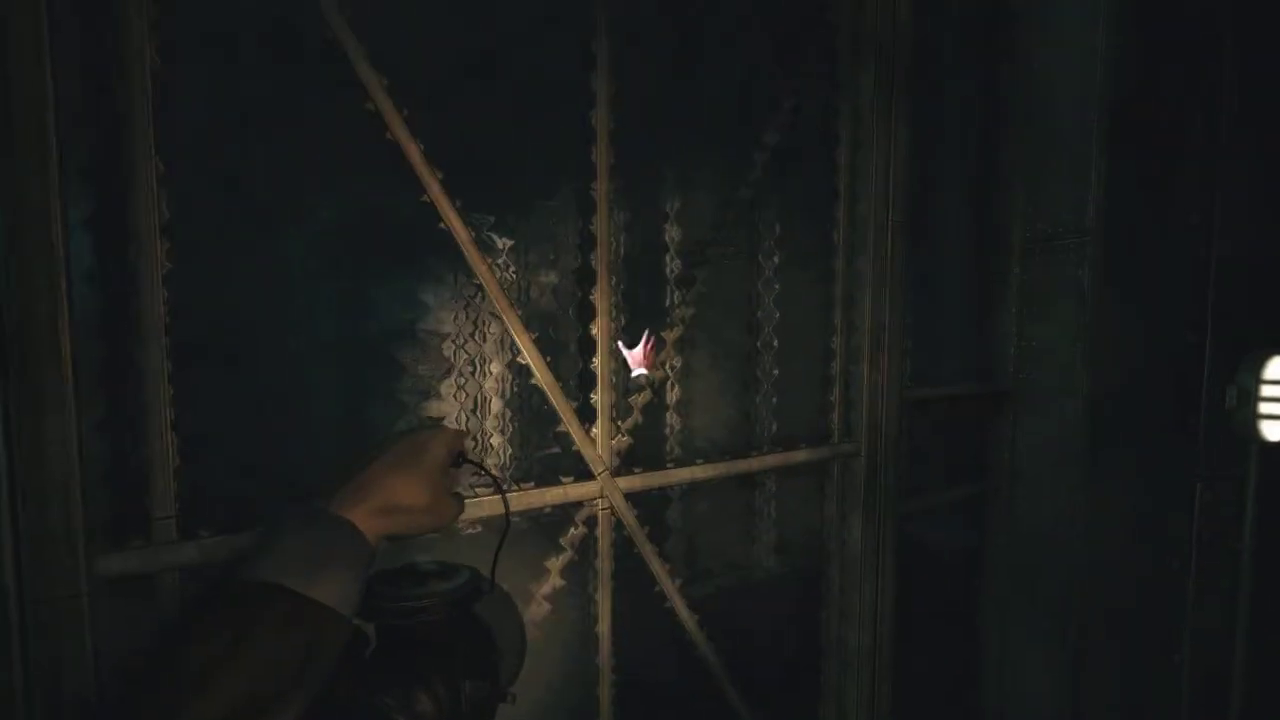
pyautogui.moveTo(640, 360)
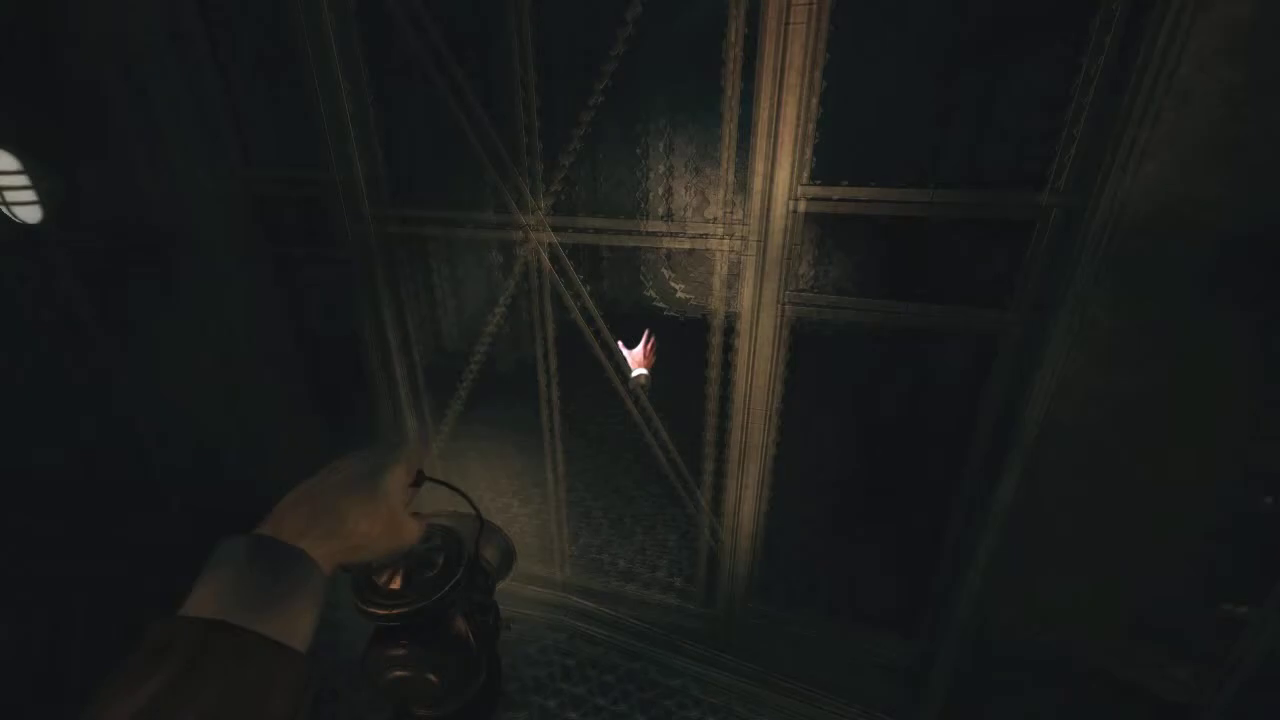